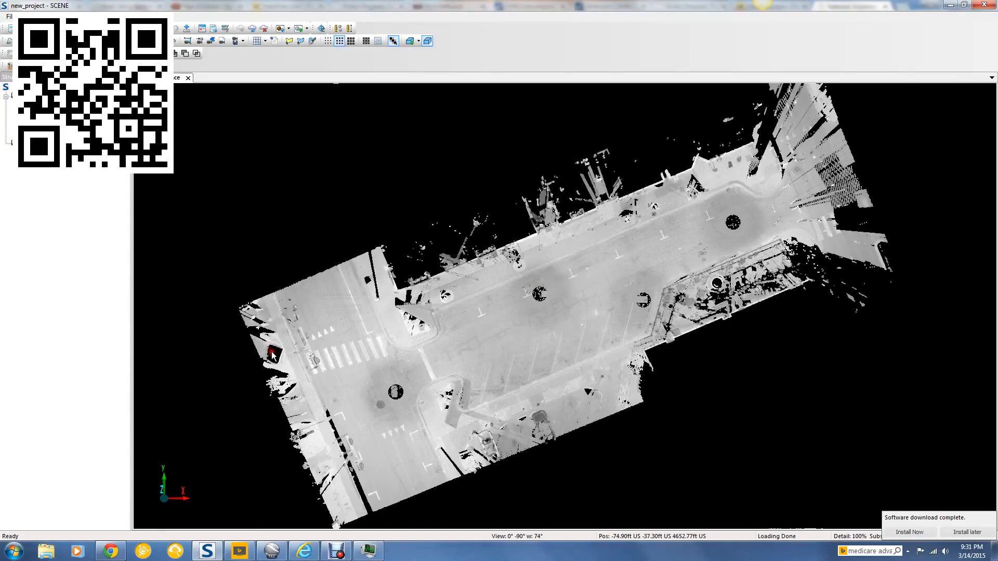
pyautogui.moveTo(213, 434)
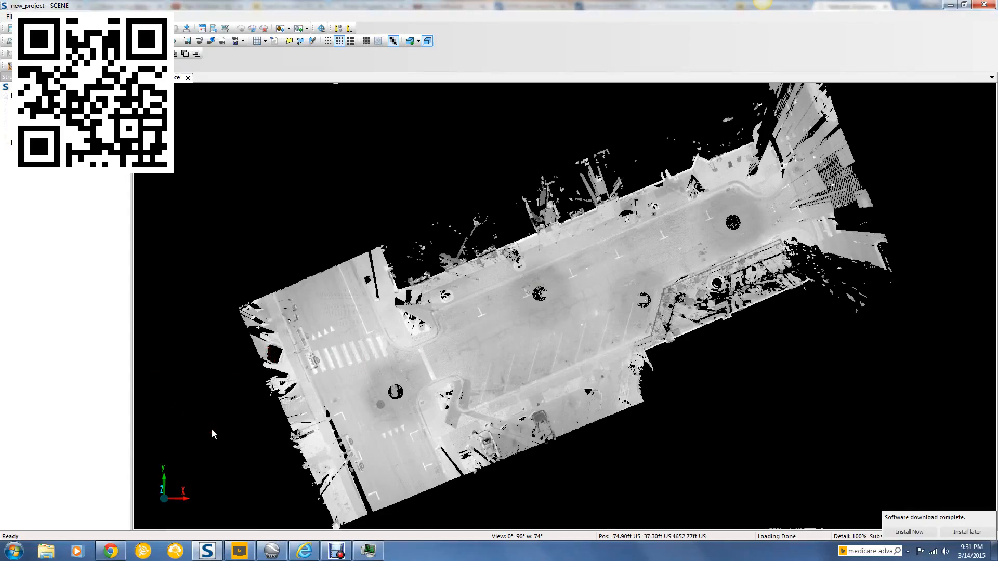
pyautogui.moveTo(218, 282)
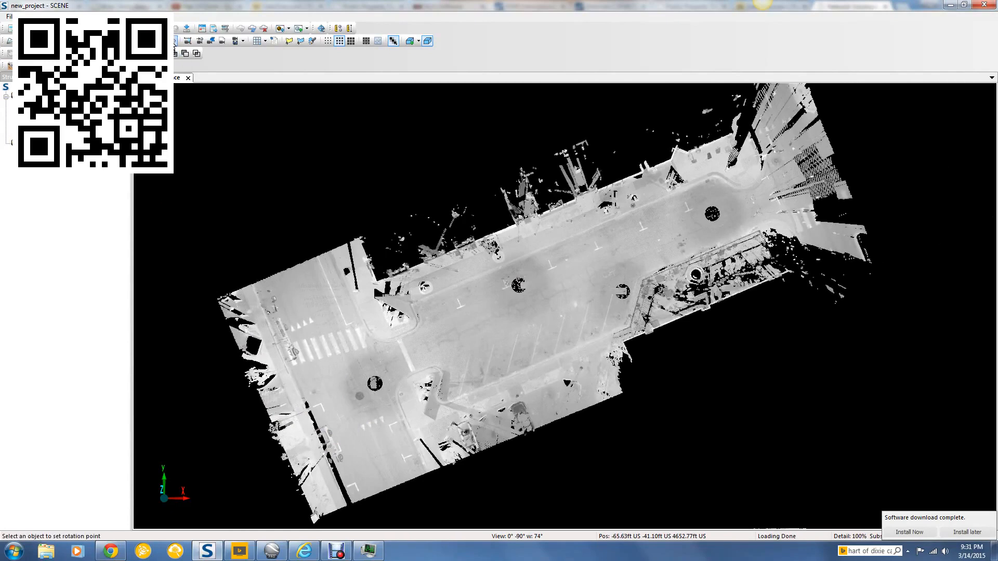
# Pivot on the street scan and zoom into a closer oblique view of curbs, vehicles and facades
pyautogui.click(437, 368)
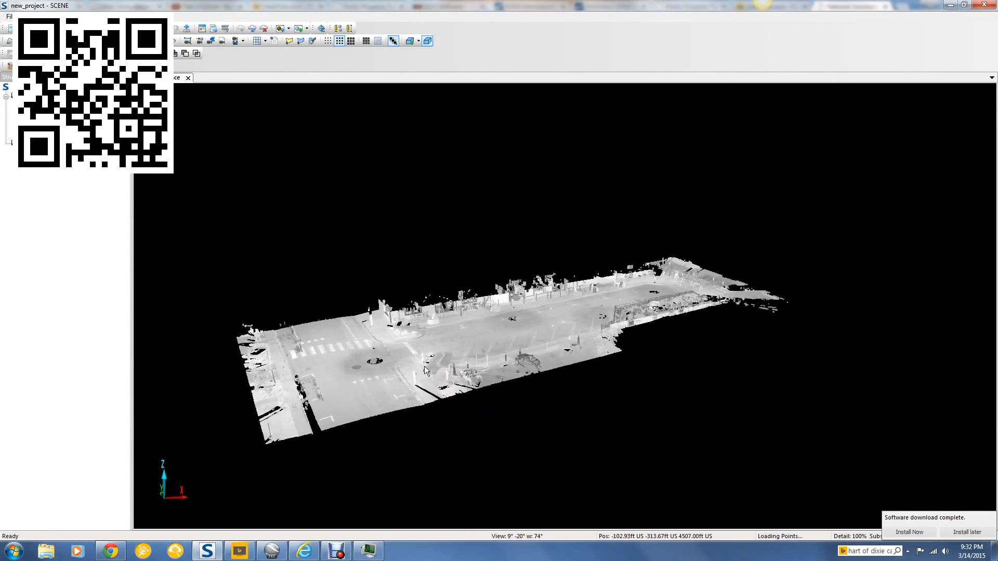
pyautogui.scroll(3)
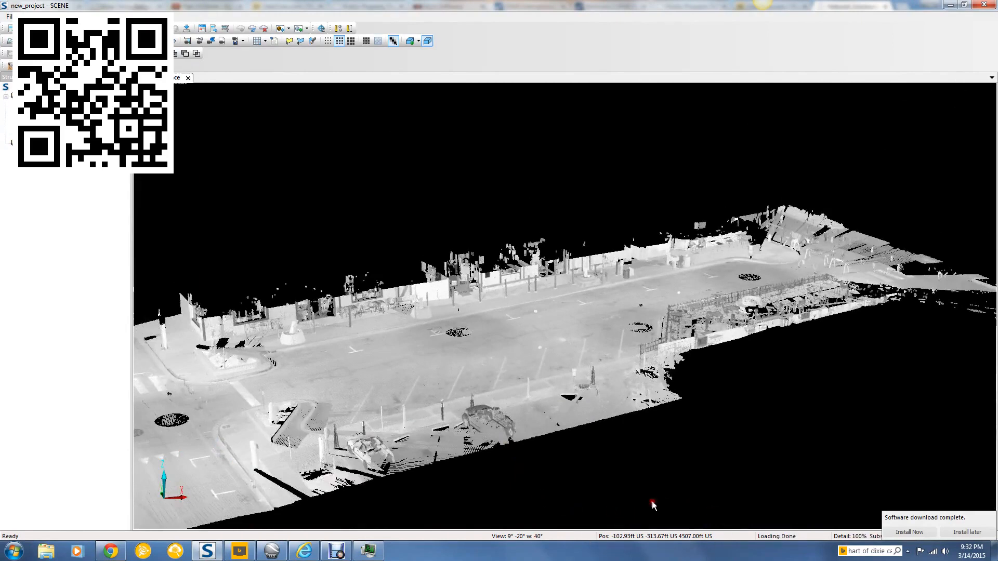
pyautogui.moveTo(694, 544)
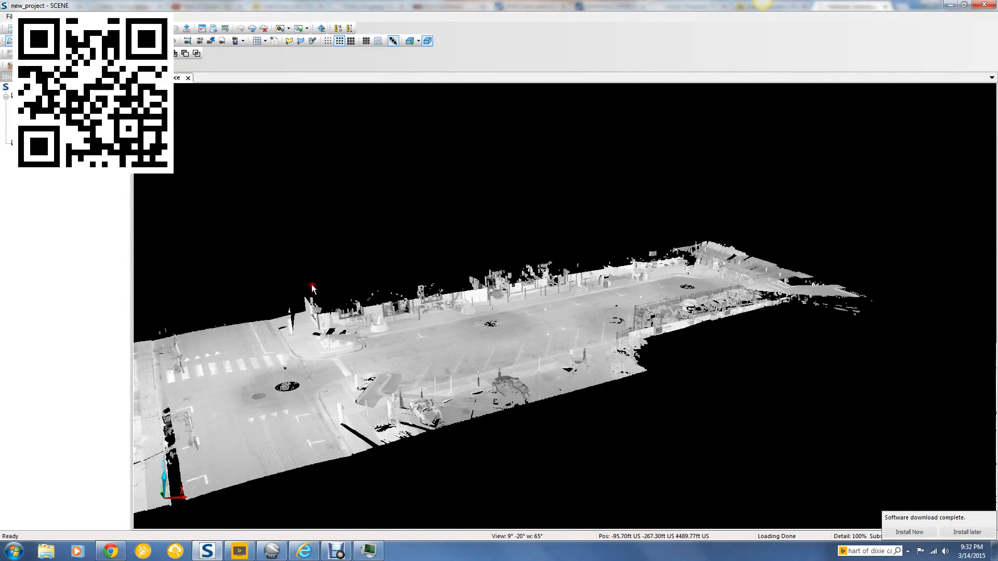
pyautogui.moveTo(435, 396)
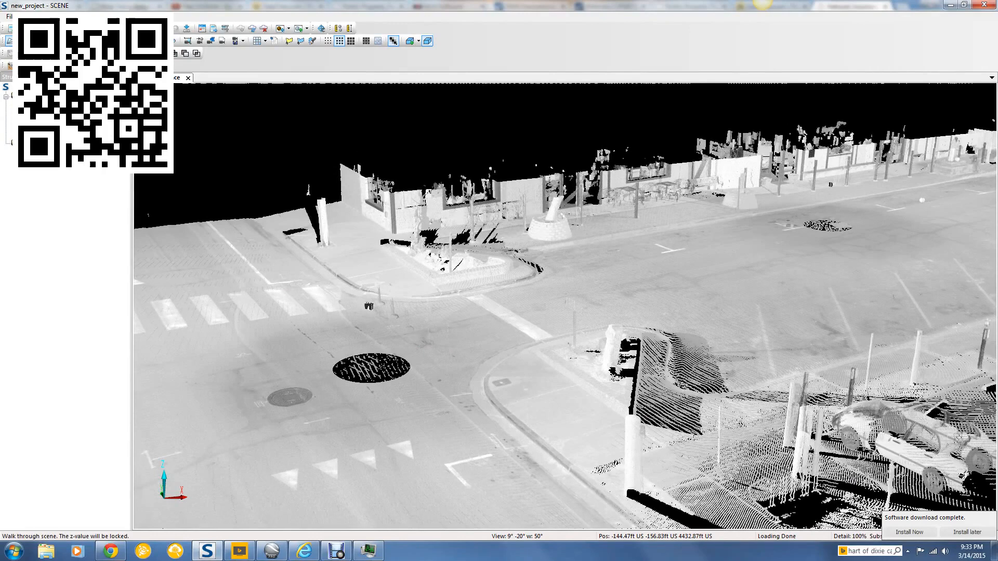
pyautogui.moveTo(458, 351)
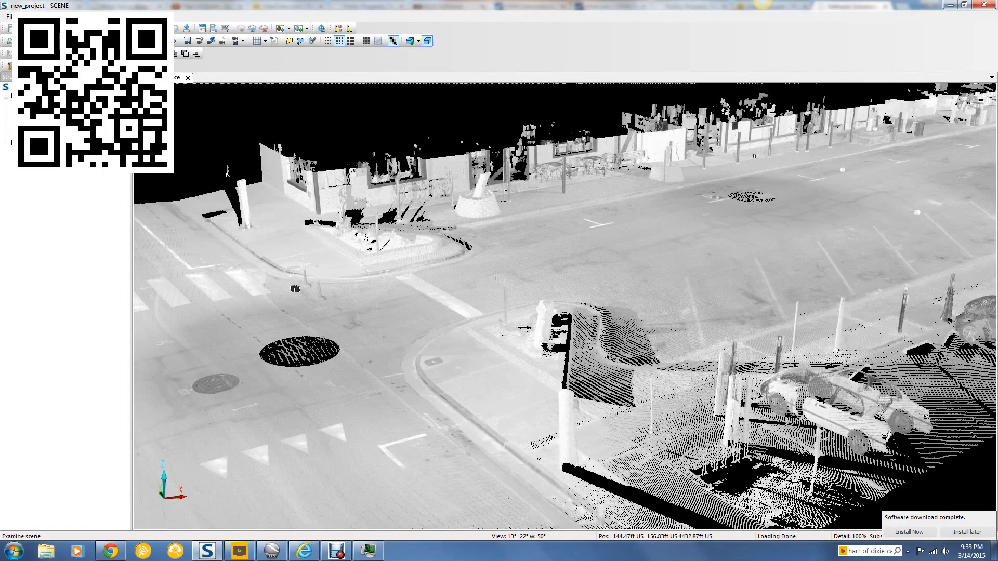
# Switch navigation to examine the scene around a chosen point at the intersection
pyautogui.click(406, 252)
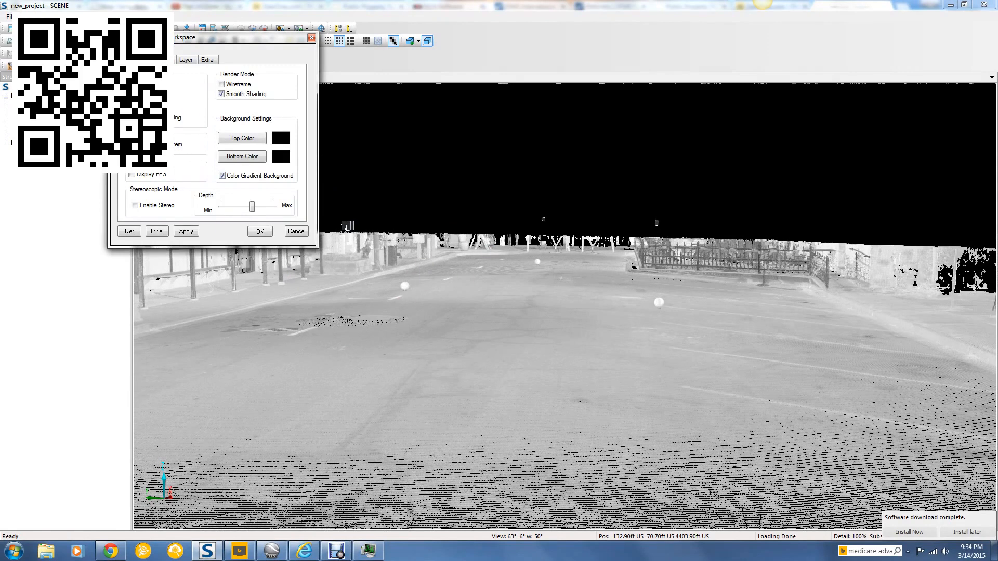
# Apply orthographic projection in the Workspace view settings
pyautogui.click(186, 231)
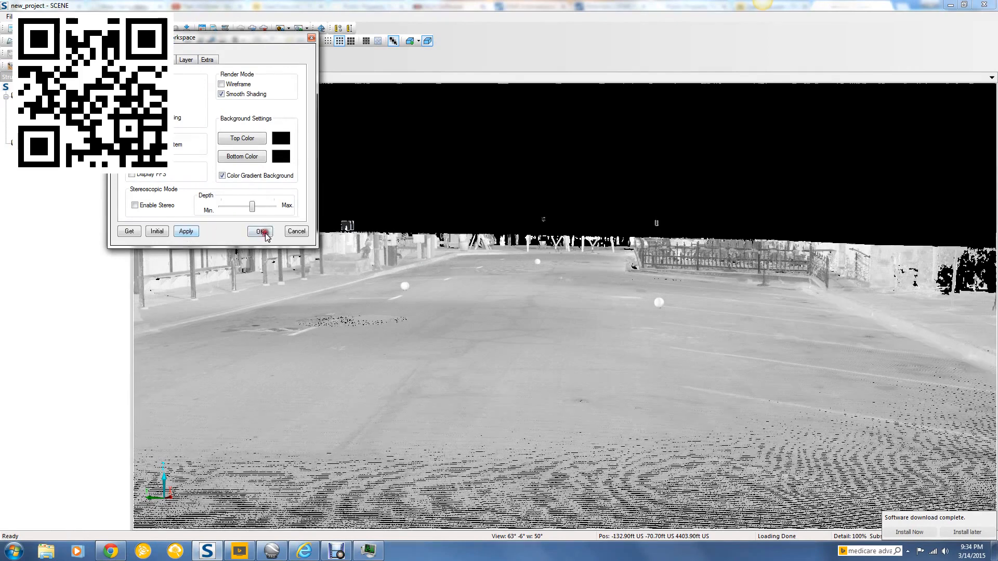
# Confirm the display settings and zoom onto the road until curb scan lines appear
pyautogui.click(260, 230)
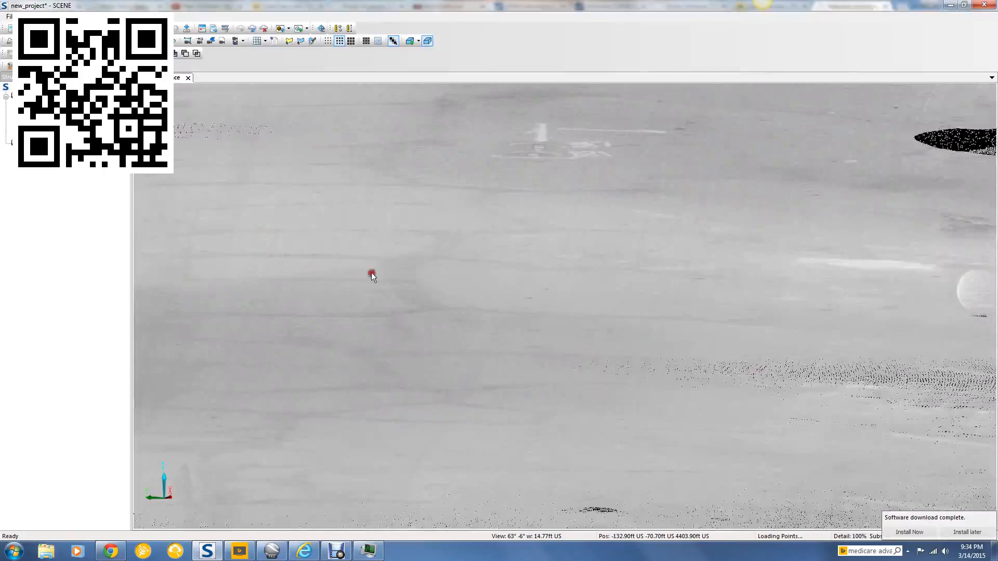
pyautogui.scroll(-3)
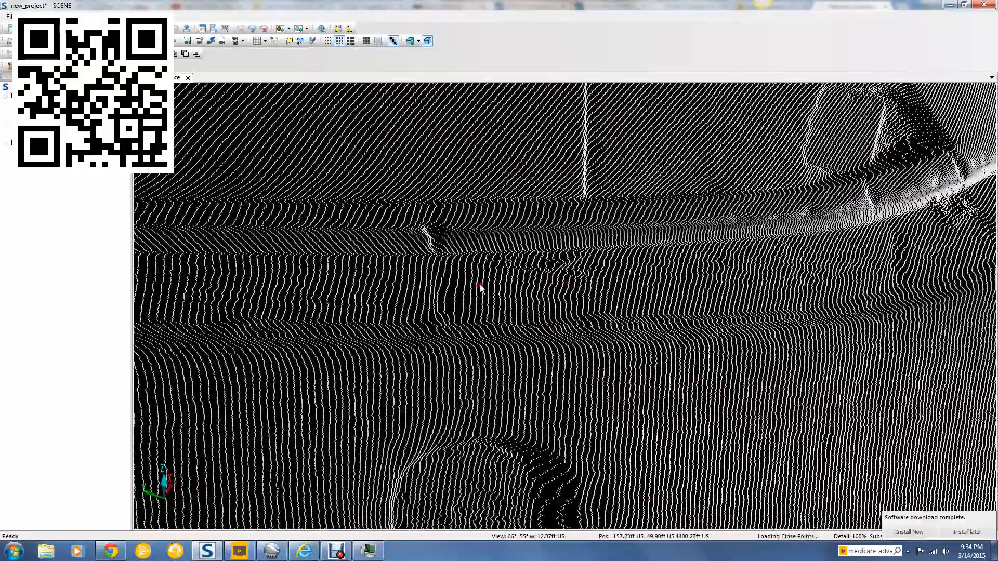
# Zoom further along the curb so individual scan points stand out
pyautogui.scroll(3)
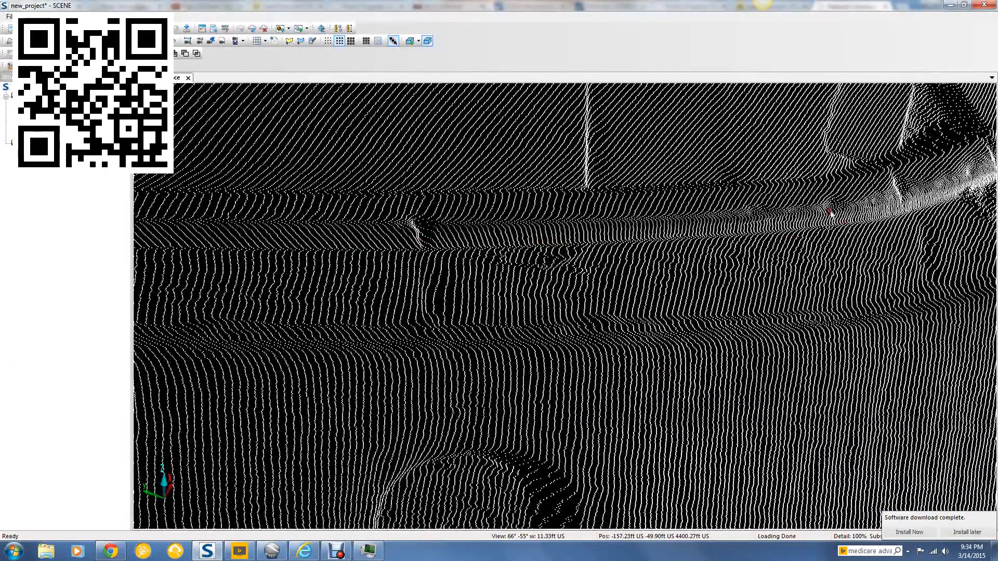
pyautogui.moveTo(518, 236)
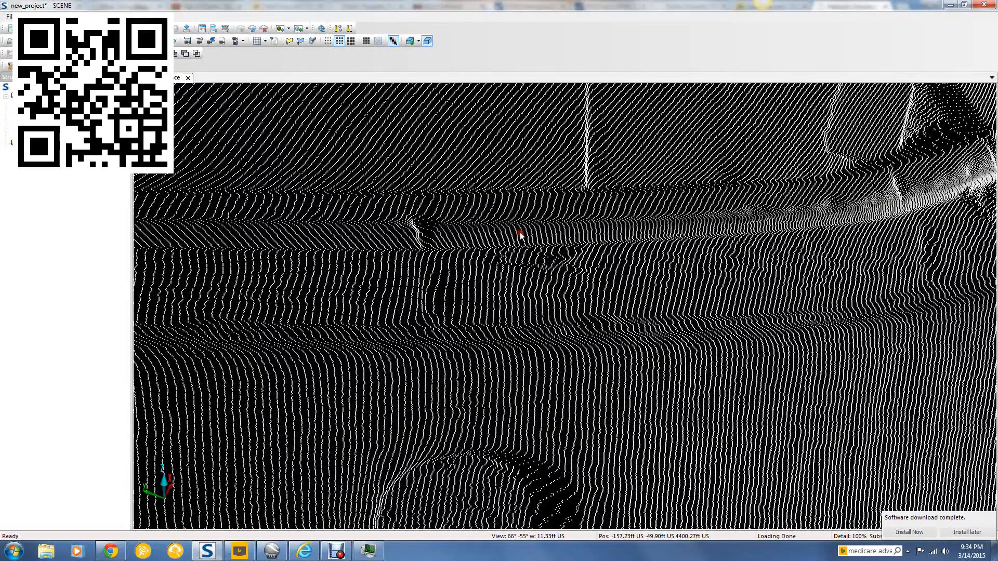